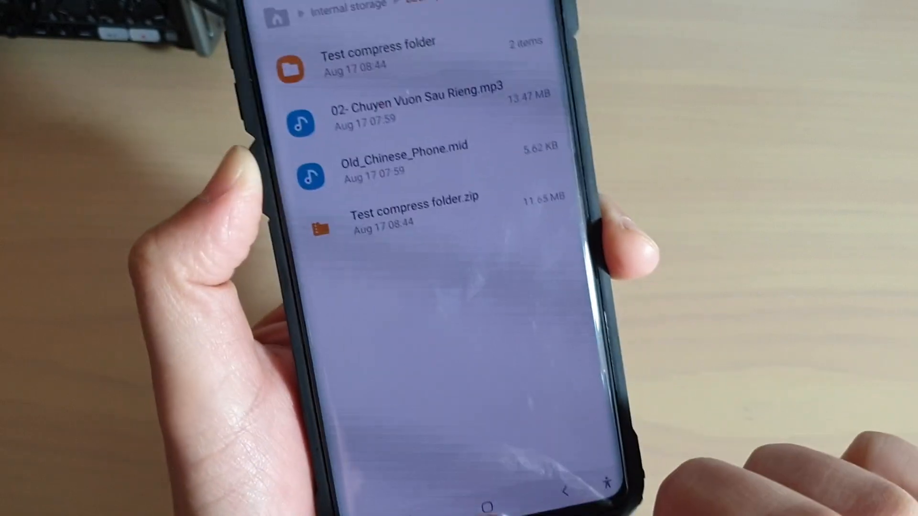
Step: Exit My Files with the Home button, landing on the phone's app drawer
{"action": "left_click", "coordinate": [464, 490]}
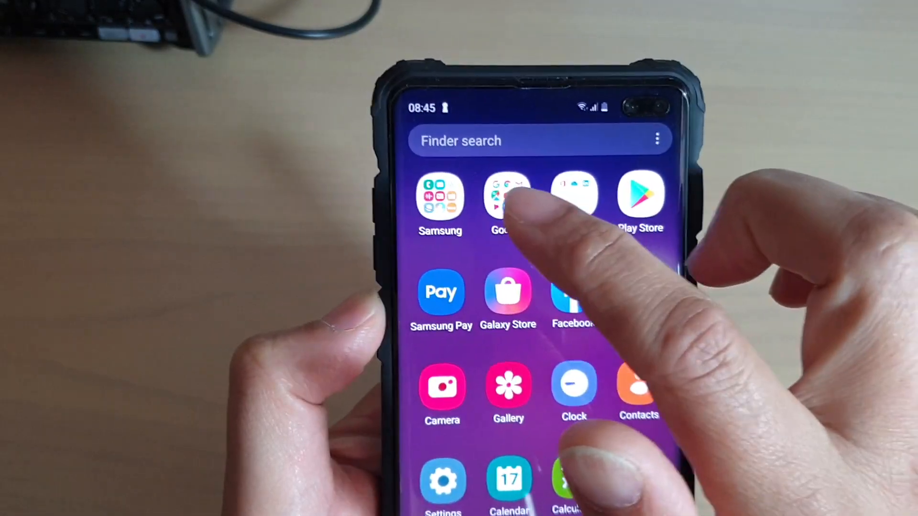
Step: Launch My Files from the Samsung apps group and reveal its storage locations list
{"action": "left_click", "coordinate": [440, 196]}
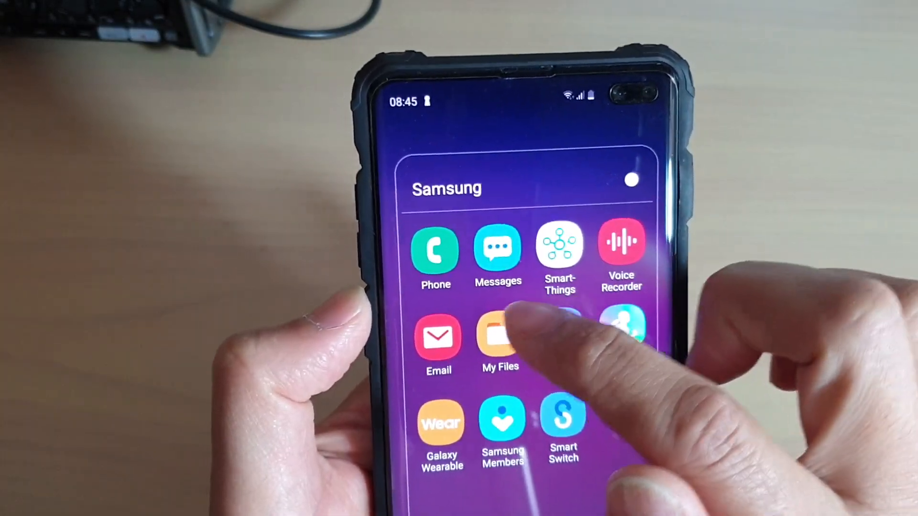
{"action": "left_click", "coordinate": [499, 339]}
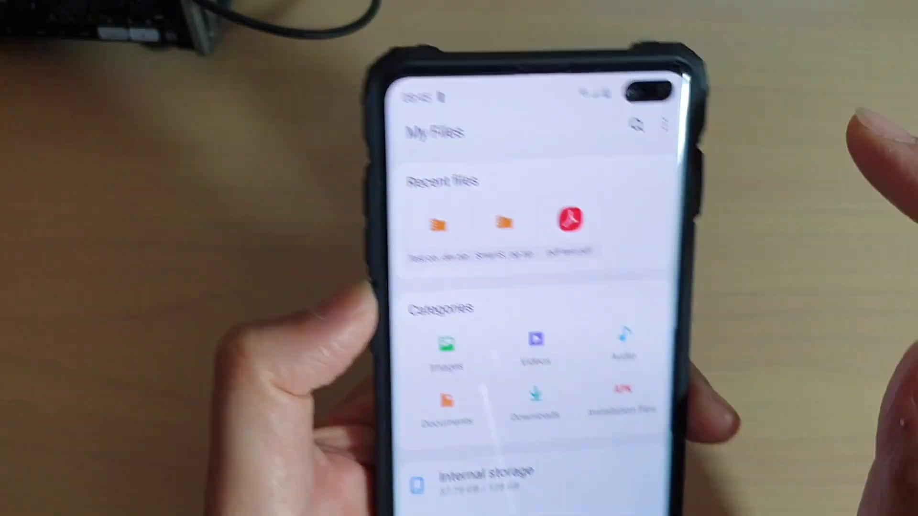
{"action": "scroll", "scroll_direction": "down", "scroll_amount": 3}
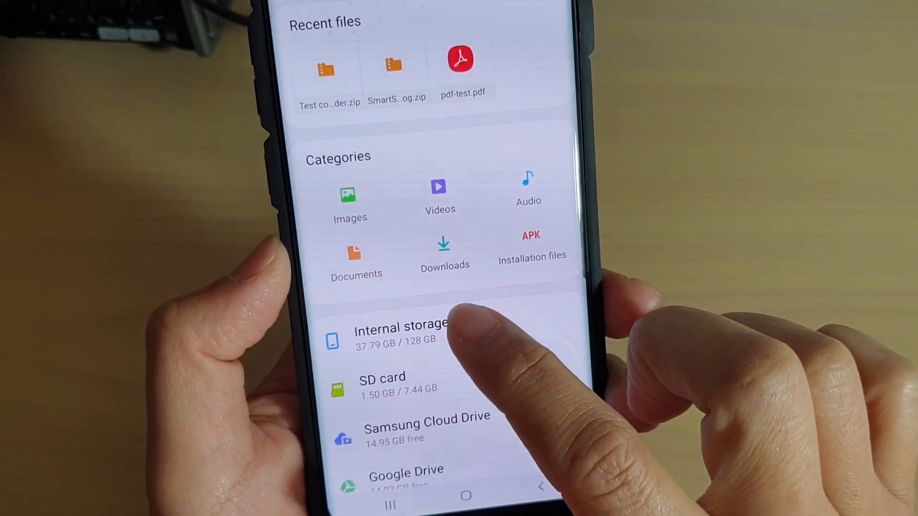
Step: Navigate into Internal storage and then into the backups folder
{"action": "left_click", "coordinate": [400, 333]}
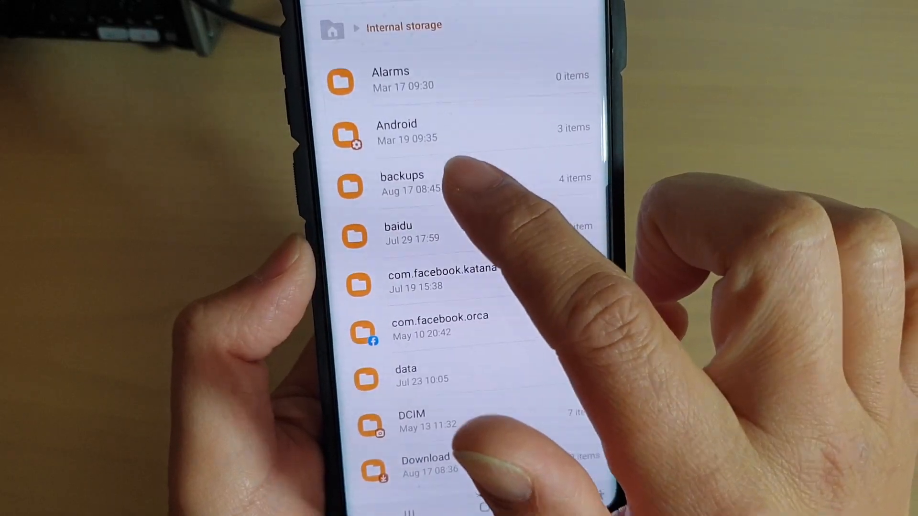
{"action": "left_click", "coordinate": [401, 182]}
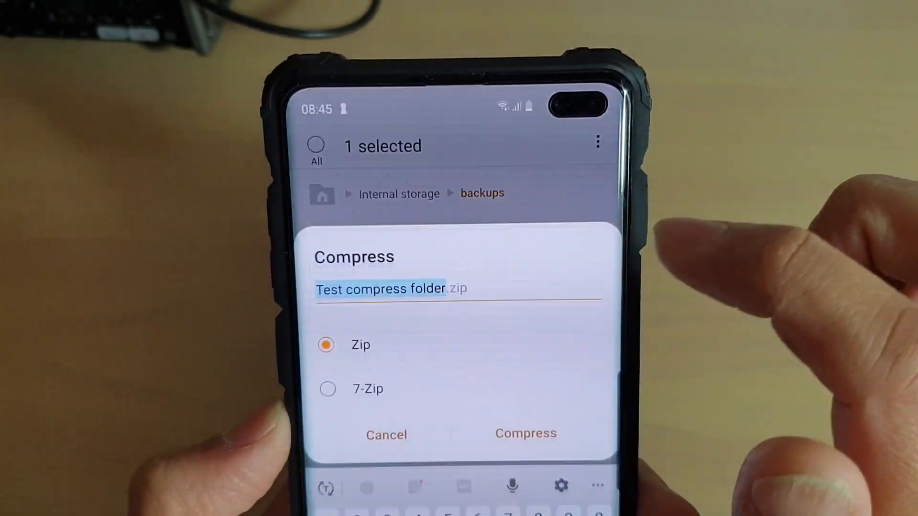
Step: Name the archive 'Test compress folder 2' and create it as a Zip in backups
{"action": "left_click", "coordinate": [475, 273]}
{"action": "type", "text": " 2"}
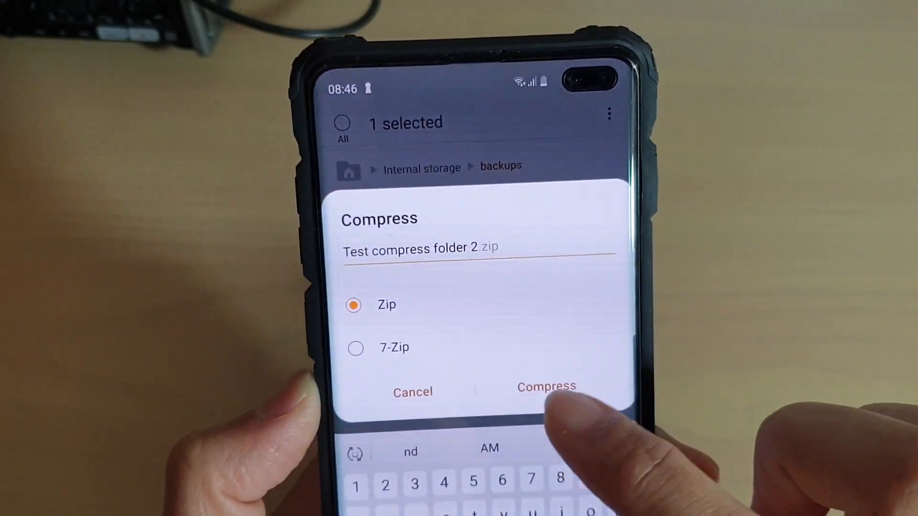
{"action": "left_click", "coordinate": [546, 386]}
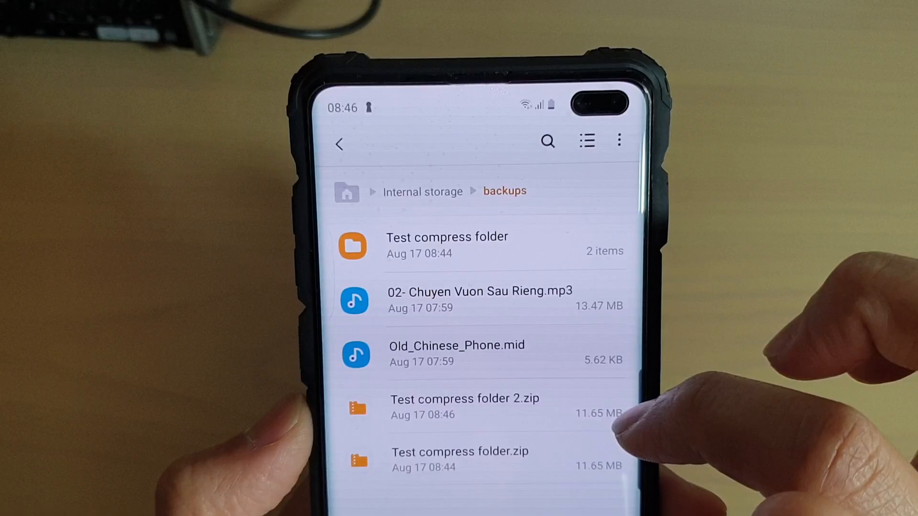
Step: Select the Test compress folder item and act on it from the bottom bar
{"action": "left_click", "coordinate": [447, 244]}
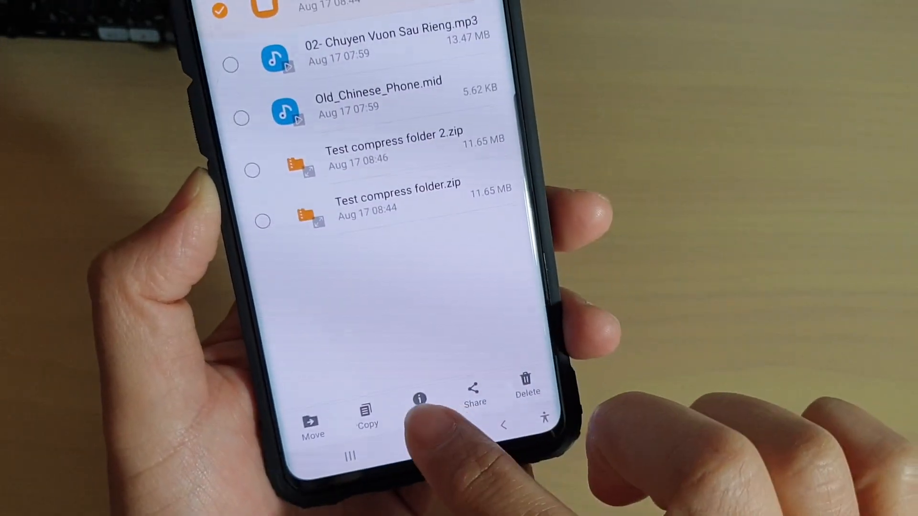
{"action": "left_click", "coordinate": [419, 398]}
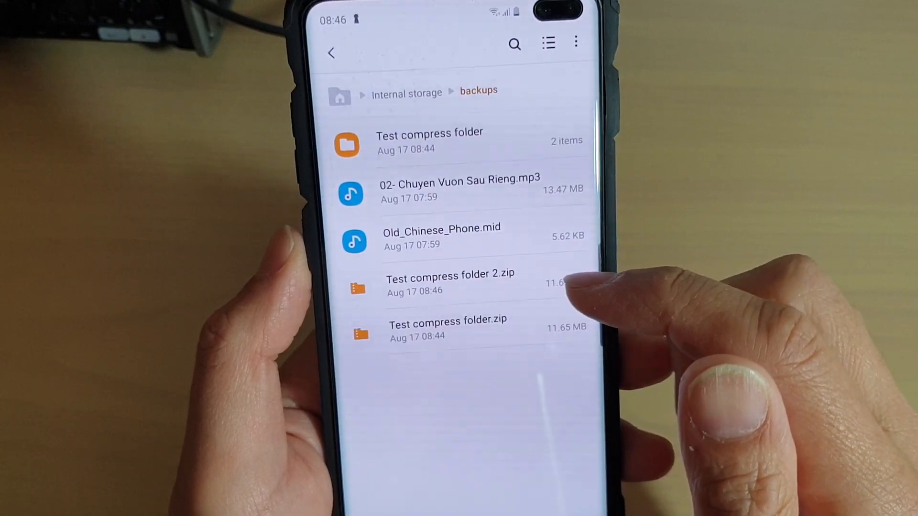
Step: Select Test compress folder 2.zip and bring up the share sheet for it
{"action": "left_click", "coordinate": [450, 284]}
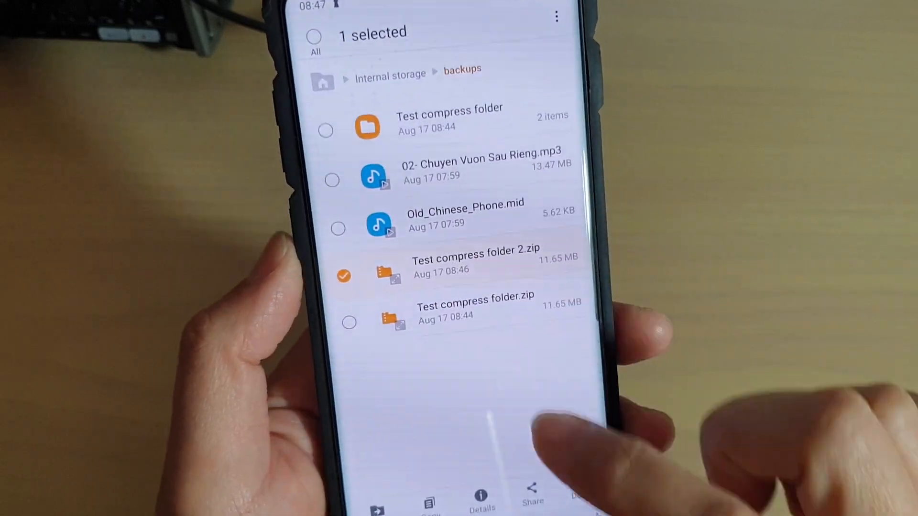
{"action": "left_click", "coordinate": [532, 495]}
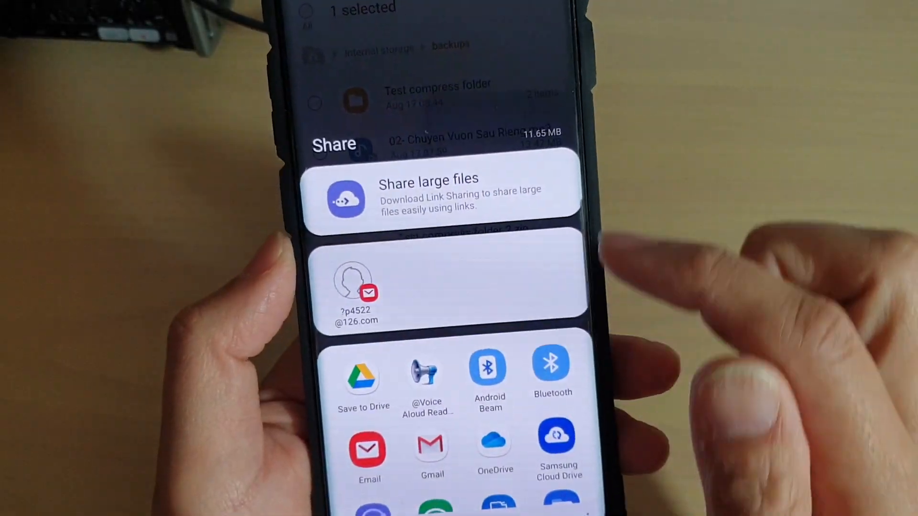